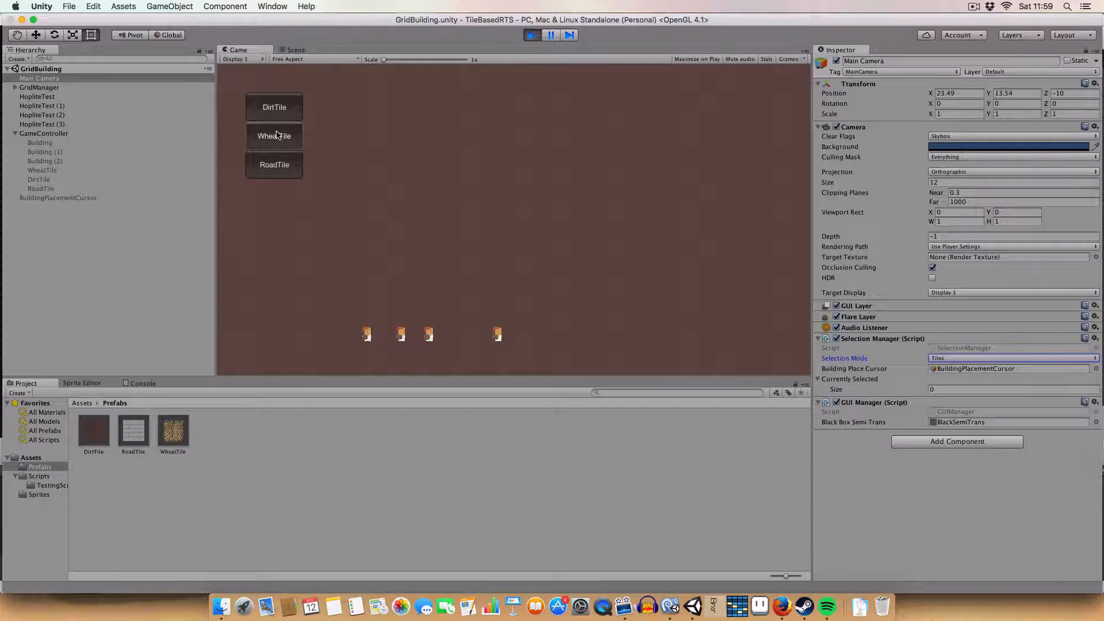
- Choose WheatTile as the replacement and paint wheat, then road, across the grid
{"action": "left_click", "coordinate": [274, 136]}
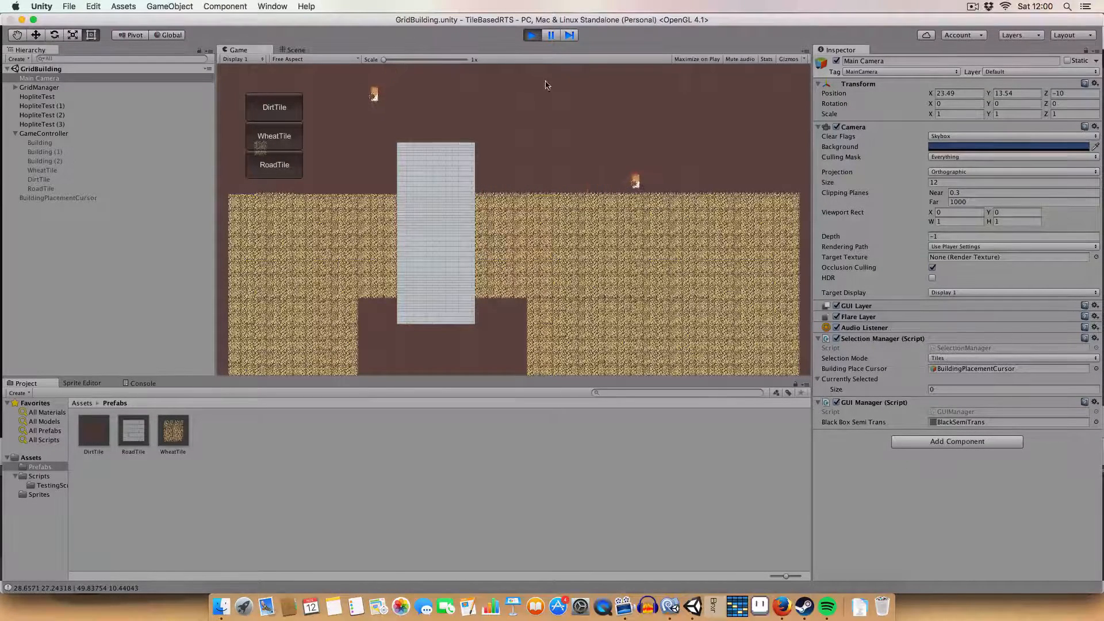
{"action": "left_click", "coordinate": [296, 49]}
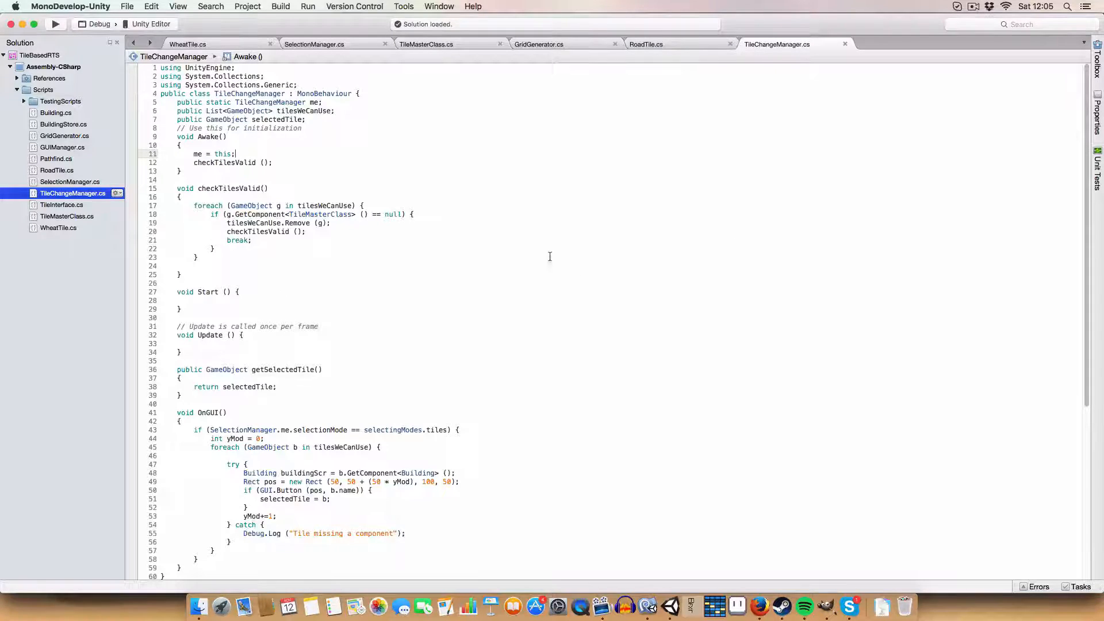
{"action": "double_click", "coordinate": [303, 110]}
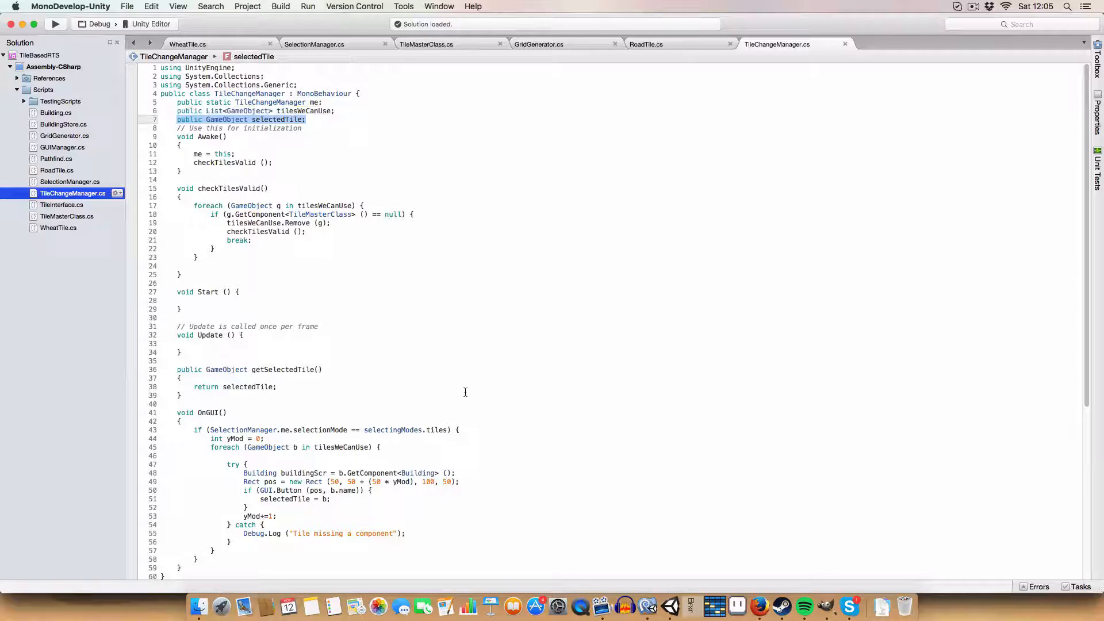
{"action": "left_click", "coordinate": [318, 369]}
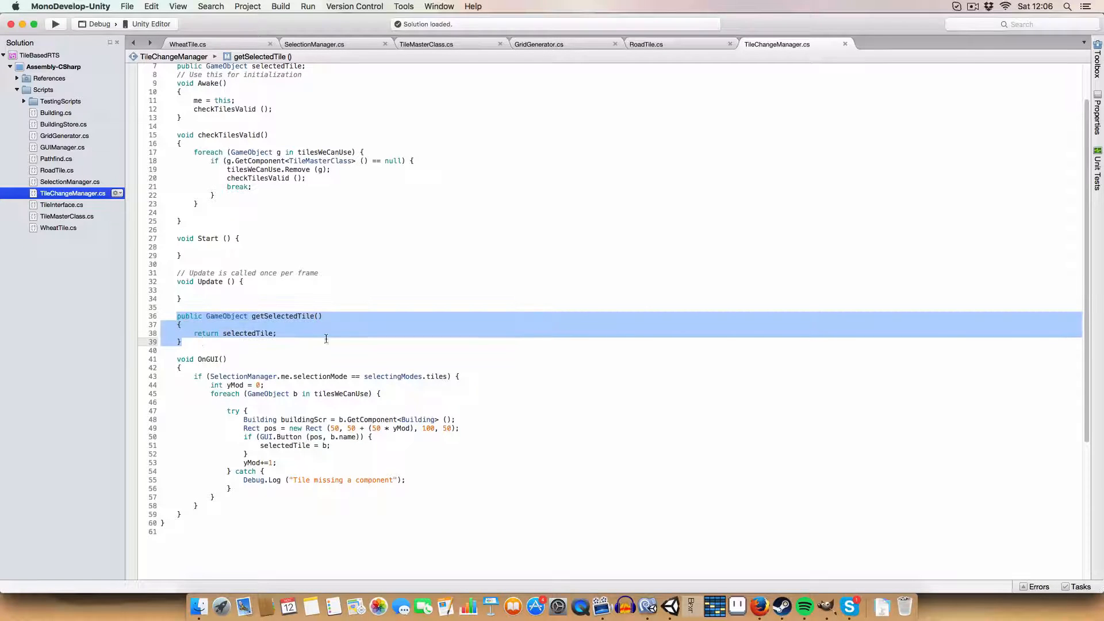
{"action": "left_click", "coordinate": [247, 436]}
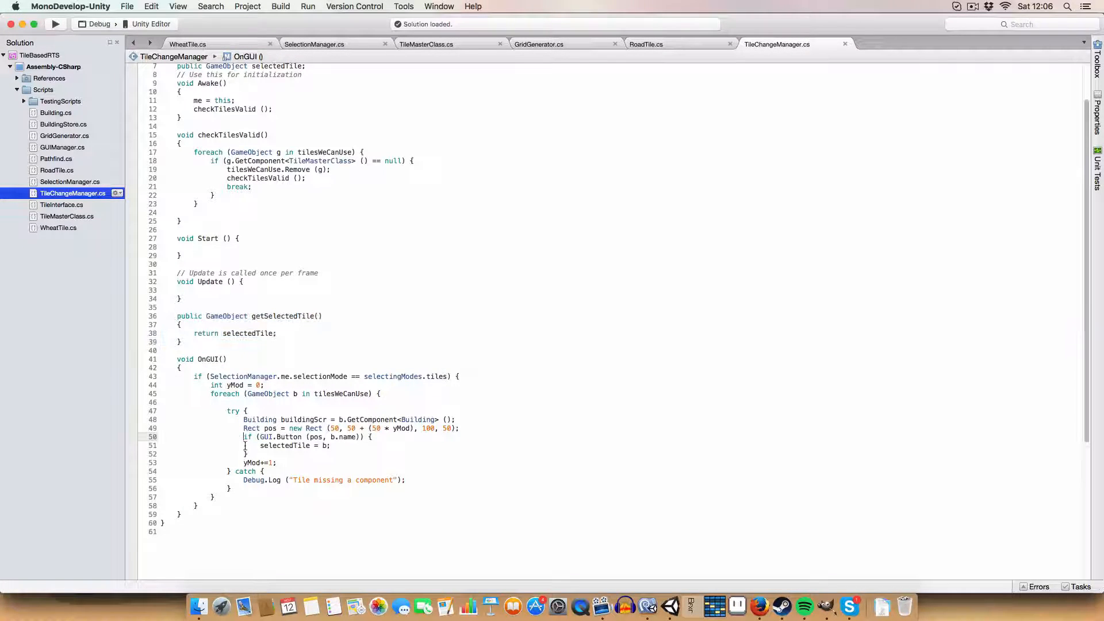
{"action": "left_click_drag", "start_coordinate": [247, 436], "coordinate": [247, 453]}
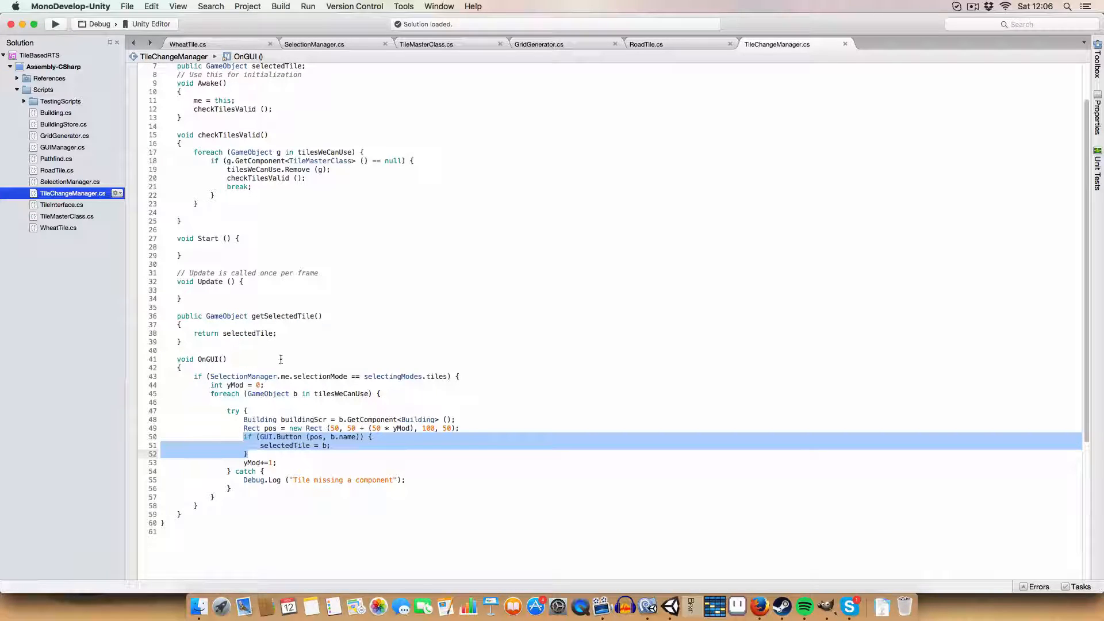
{"action": "scroll", "scroll_direction": "up", "scroll_amount": 3}
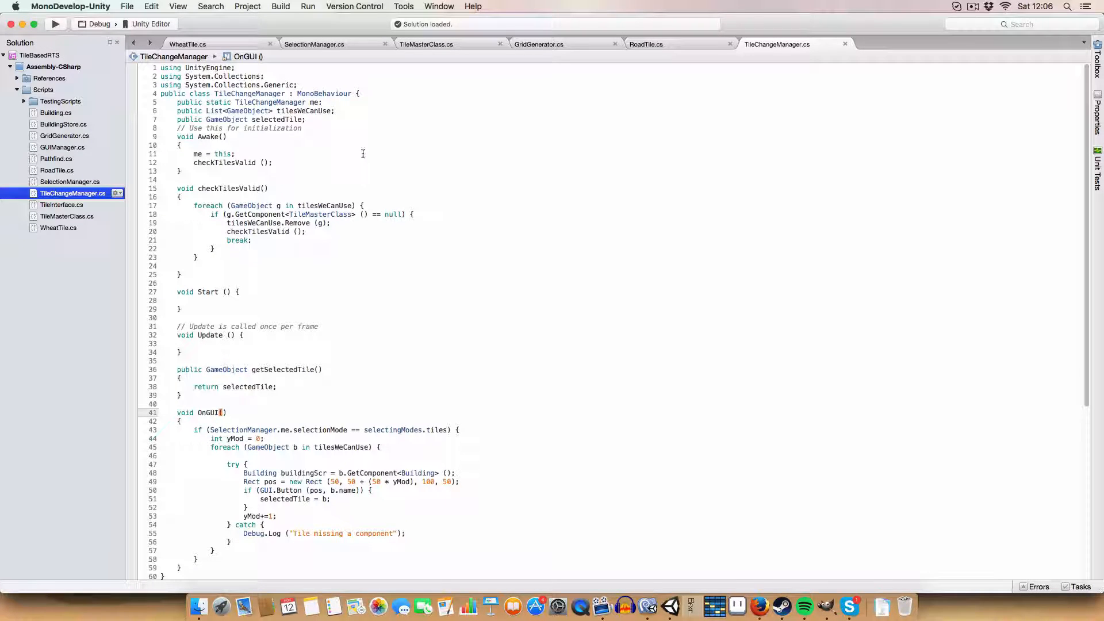
- Bring up TileMasterClass.cs showing its grid coordinate helpers and fCost property
{"action": "left_click", "coordinate": [646, 44]}
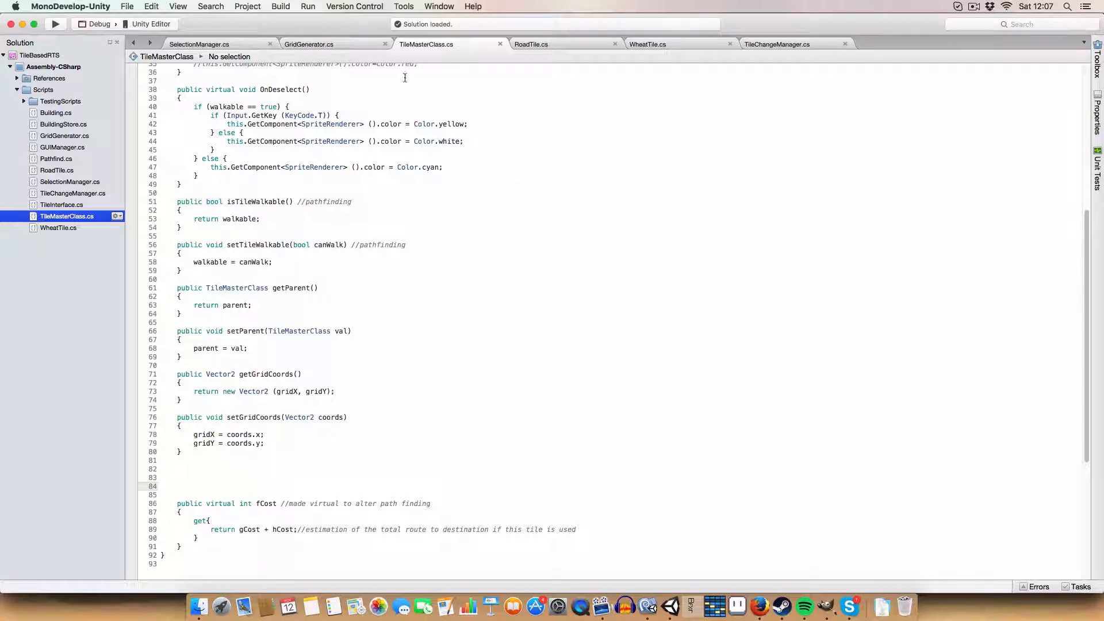
{"action": "left_click", "coordinate": [531, 44]}
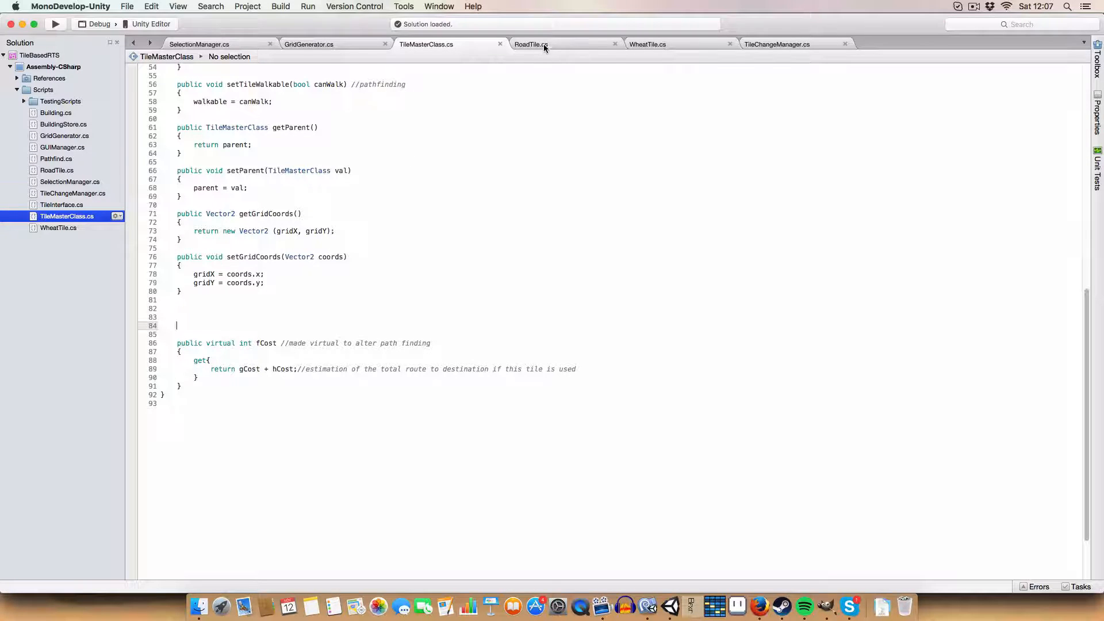
- Review RoadTile's fCost divided by 10, then WheatTile's fCost multiplied by 10
{"action": "left_click", "coordinate": [530, 44]}
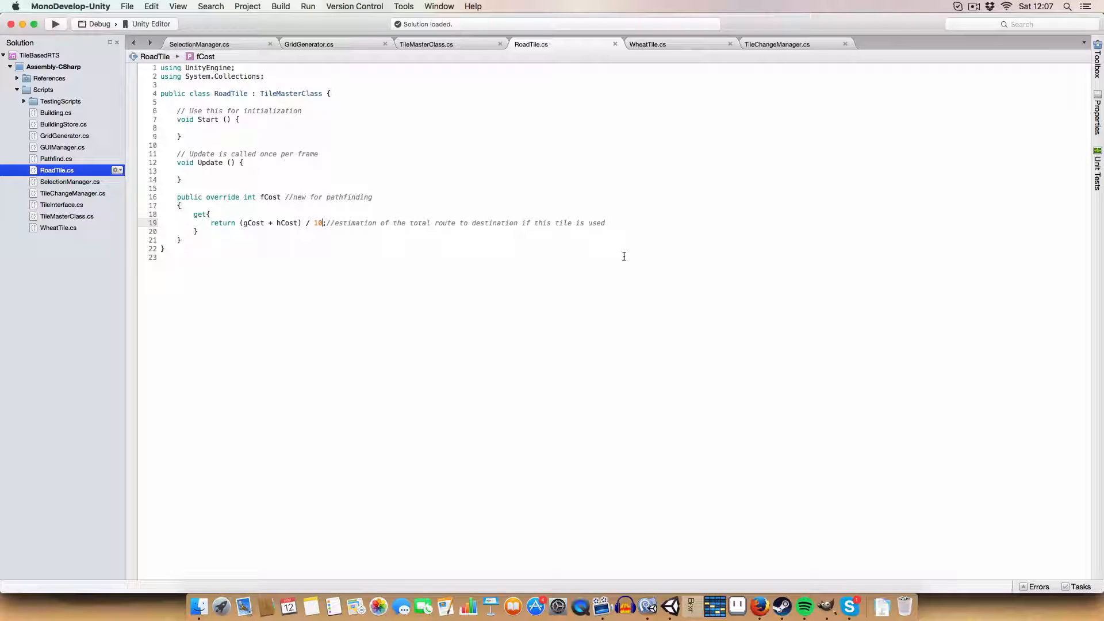
{"action": "mouse_move", "coordinate": [599, 186]}
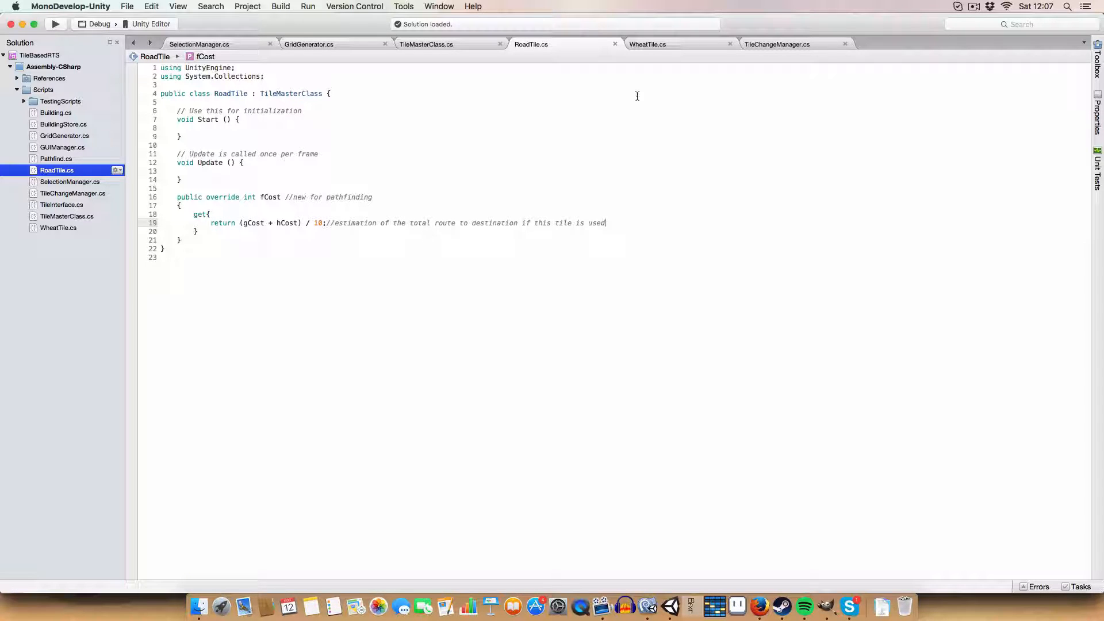
{"action": "mouse_move", "coordinate": [649, 88]}
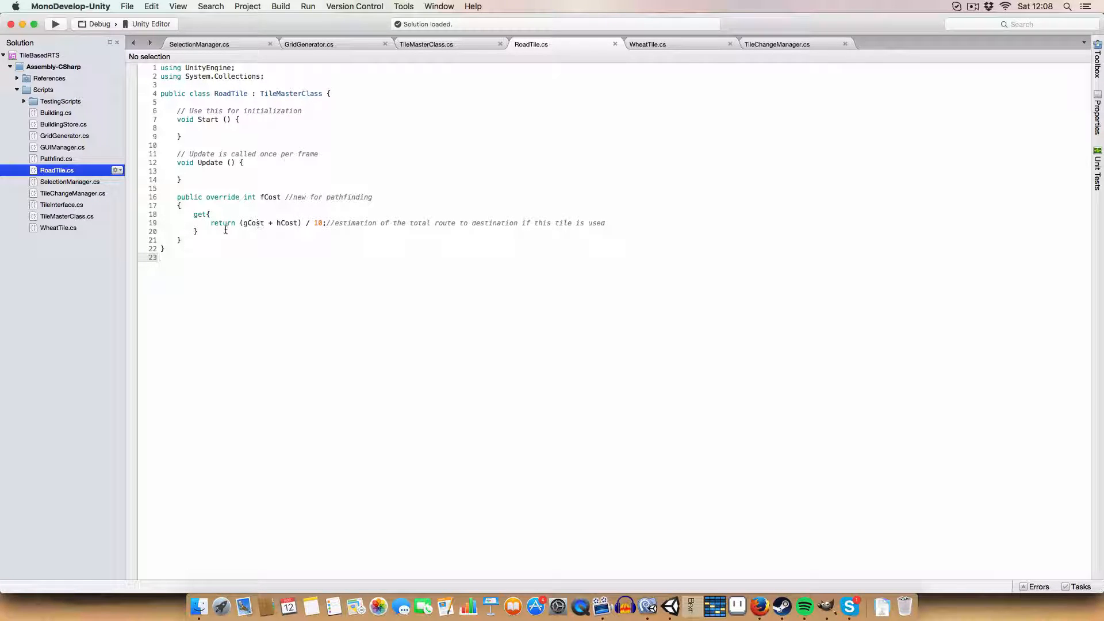
{"action": "left_click", "coordinate": [646, 45]}
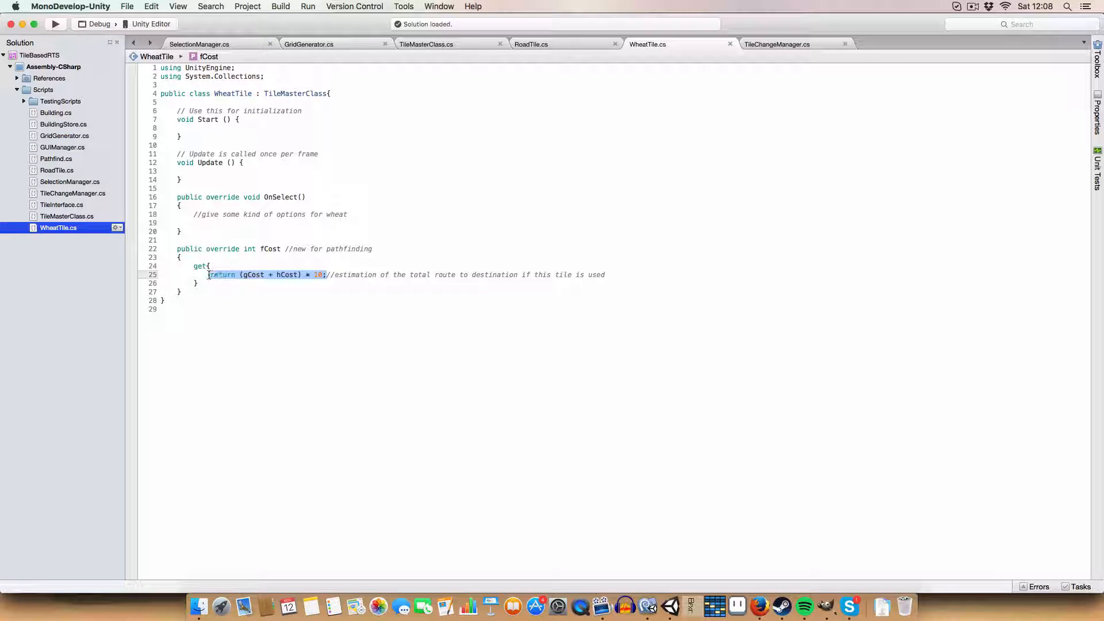
{"action": "left_click", "coordinate": [217, 290]}
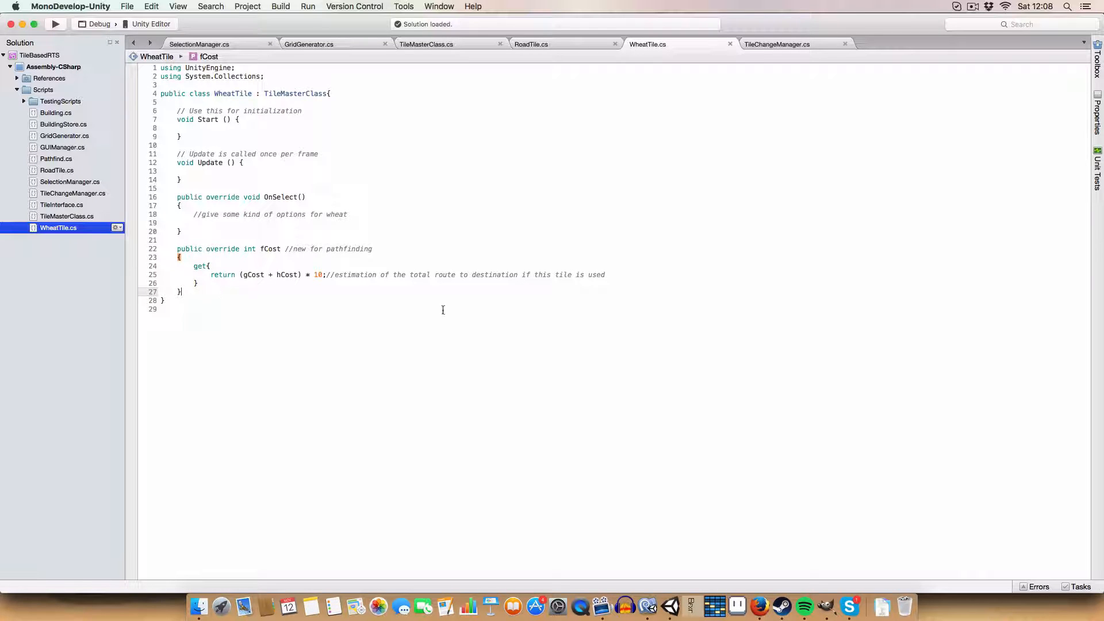
- Locate the replaceTiles method in SelectionManager.cs
{"action": "left_click", "coordinate": [199, 44]}
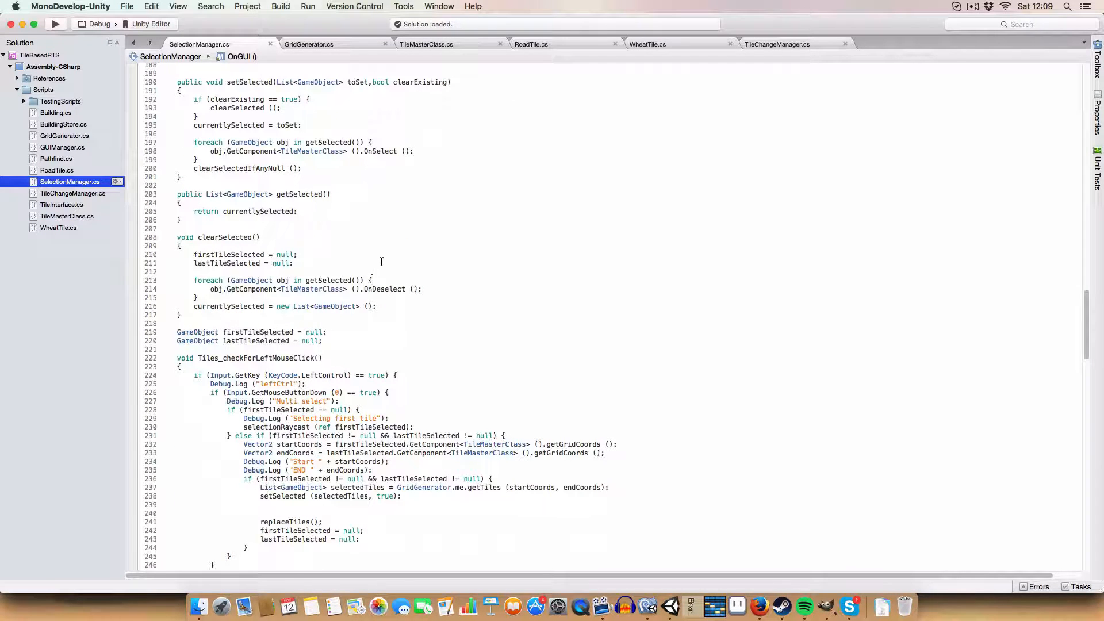
{"action": "scroll", "scroll_direction": "down", "scroll_amount": 3}
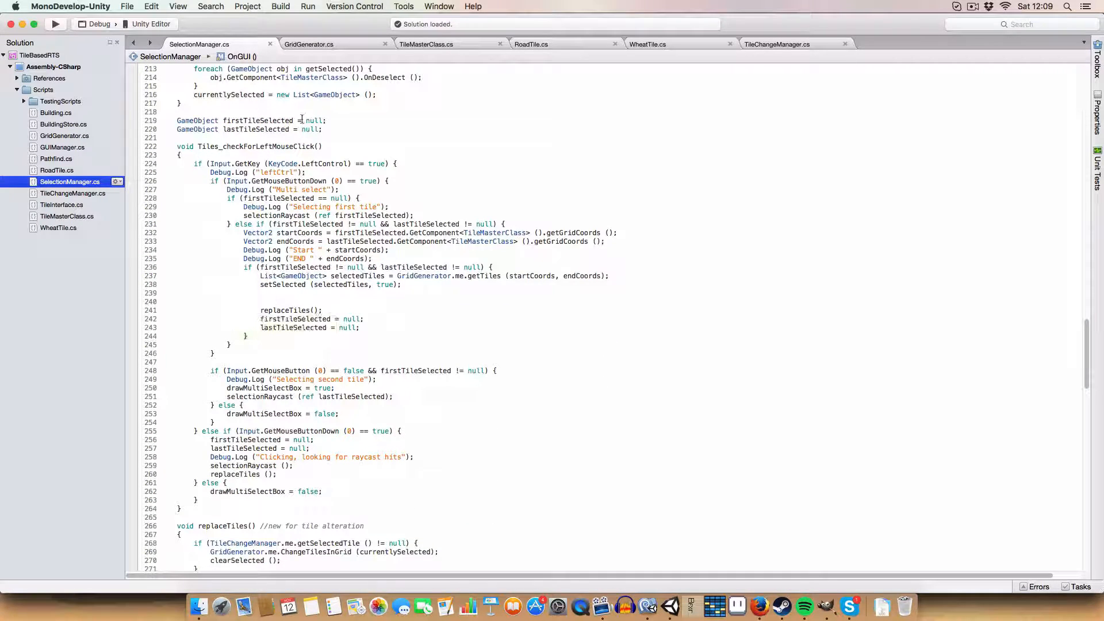
{"action": "scroll", "scroll_direction": "down", "scroll_amount": 3}
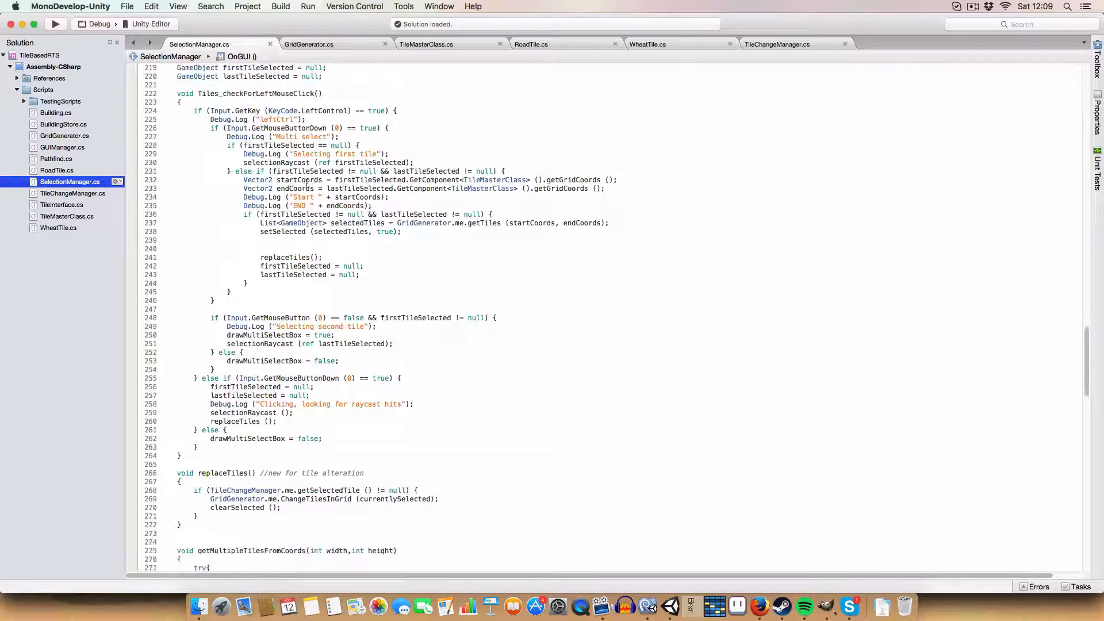
{"action": "scroll", "scroll_direction": "down", "scroll_amount": 3}
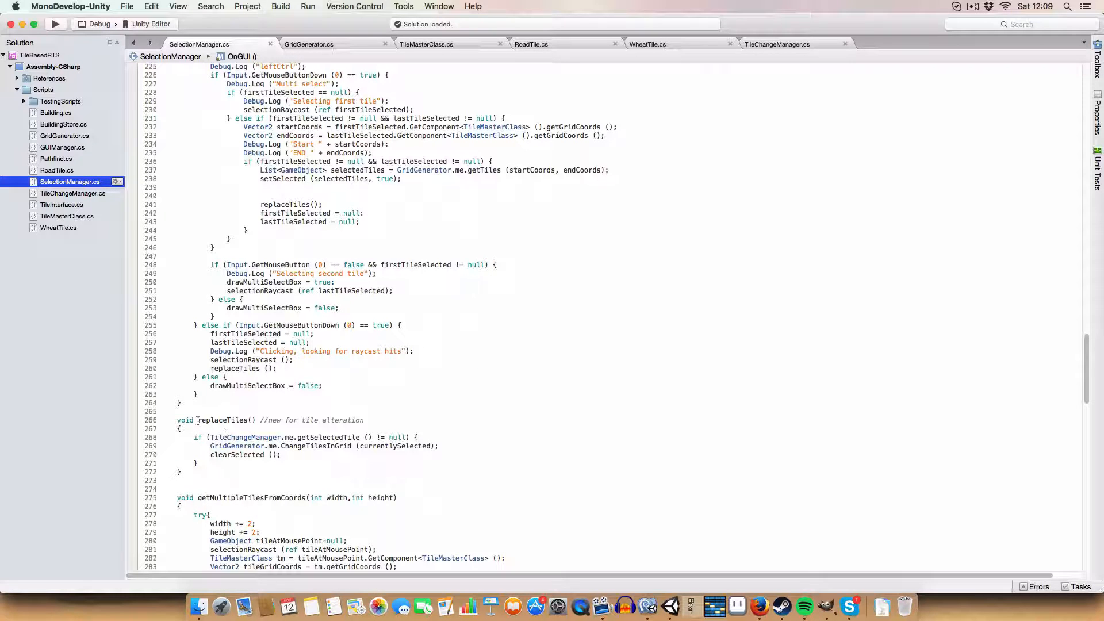
{"action": "double_click", "coordinate": [225, 420]}
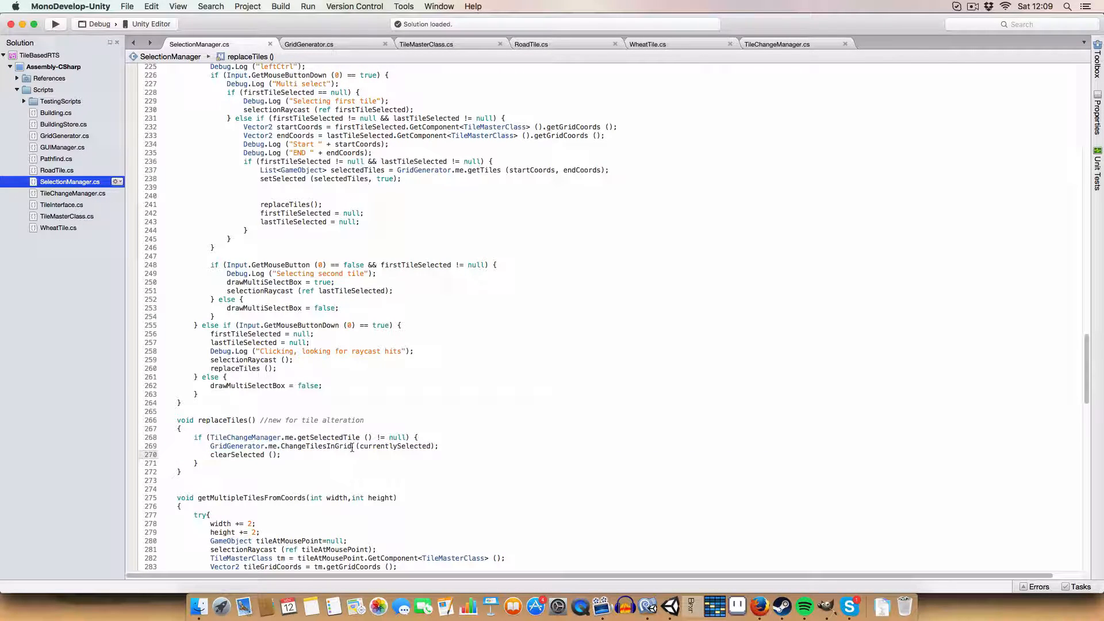
- Follow the ChangeTilesInGrid(currentlySelected) call into its definition in GridGenerator.cs
{"action": "double_click", "coordinate": [309, 447]}
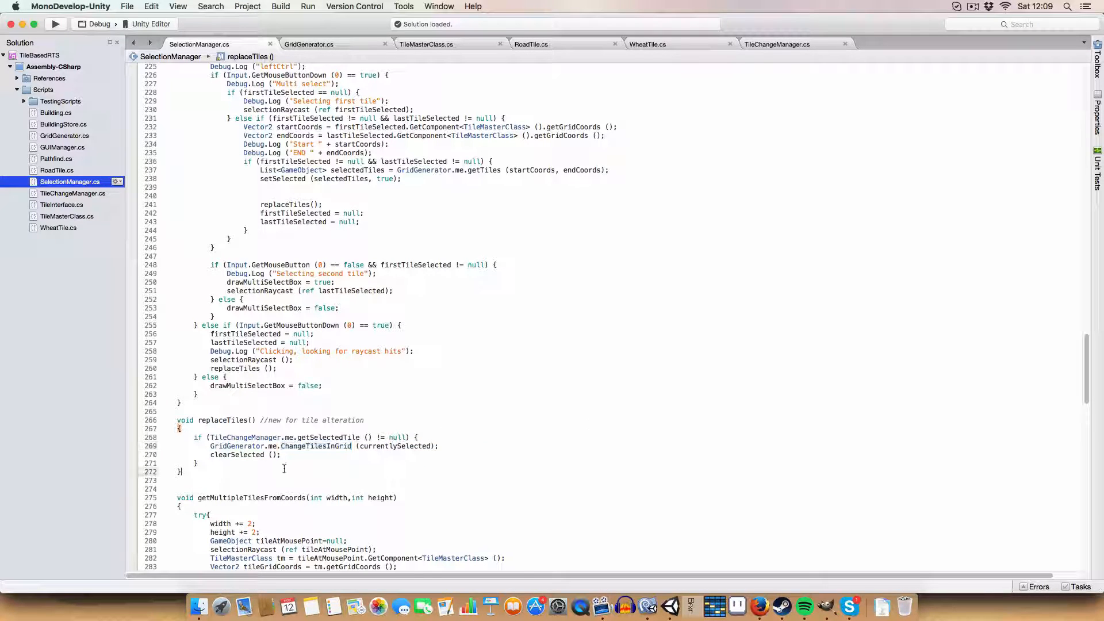
{"action": "double_click", "coordinate": [394, 446]}
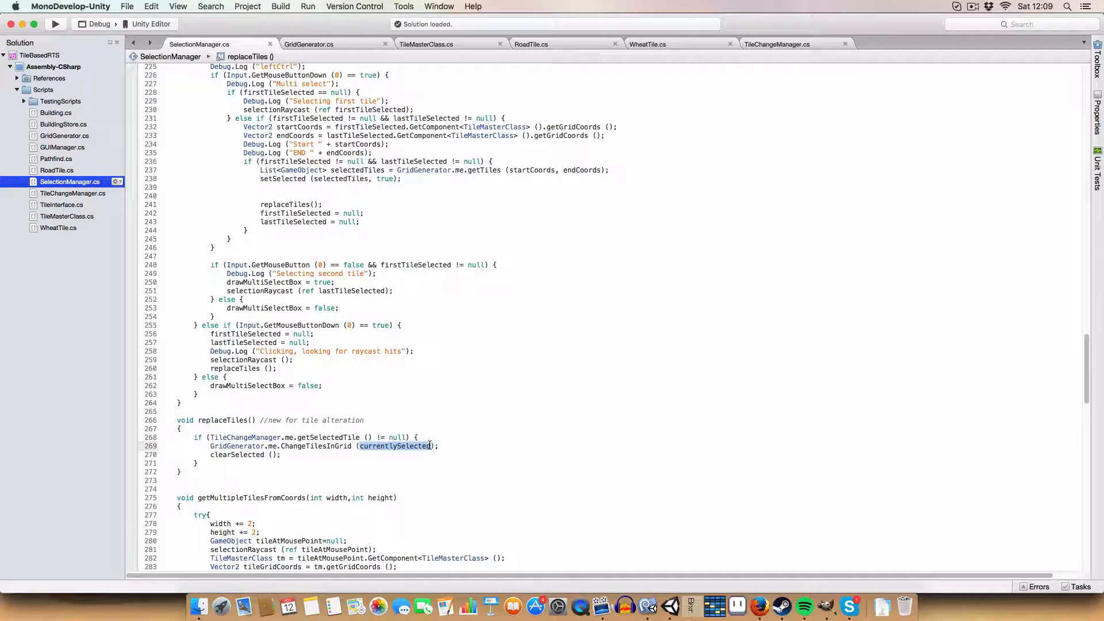
{"action": "left_click", "coordinate": [290, 463]}
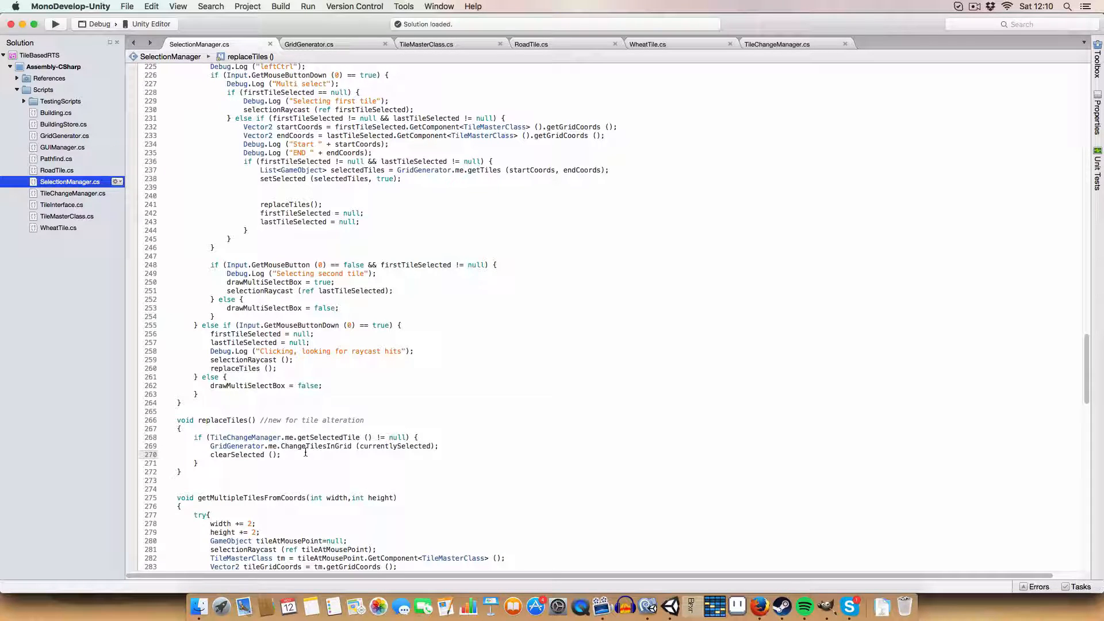
{"action": "left_click", "coordinate": [279, 454]}
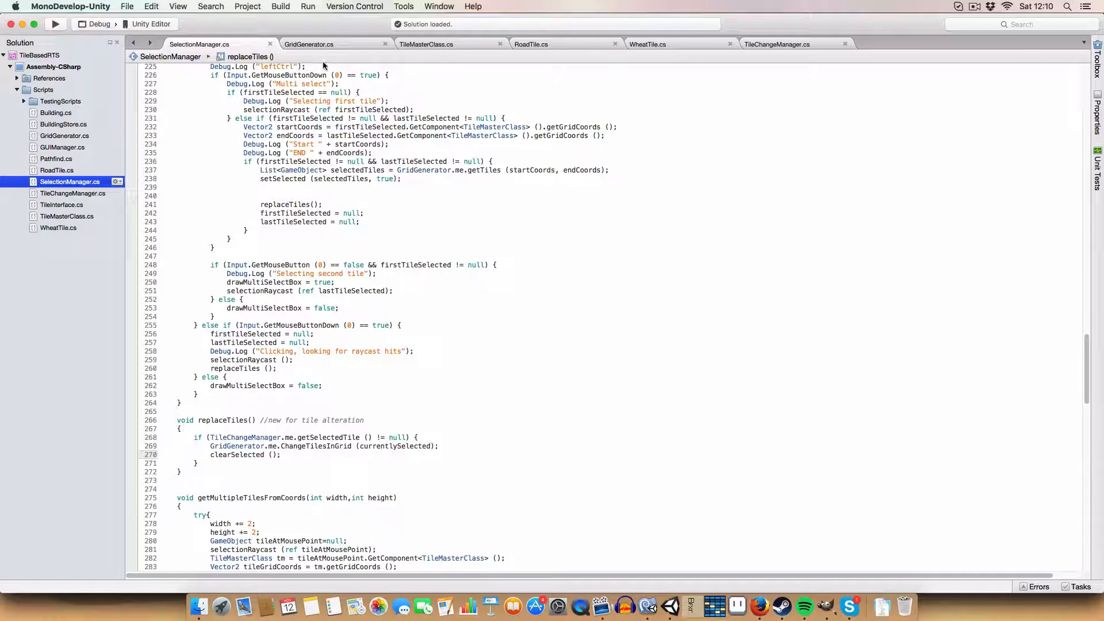
{"action": "left_click", "coordinate": [308, 43]}
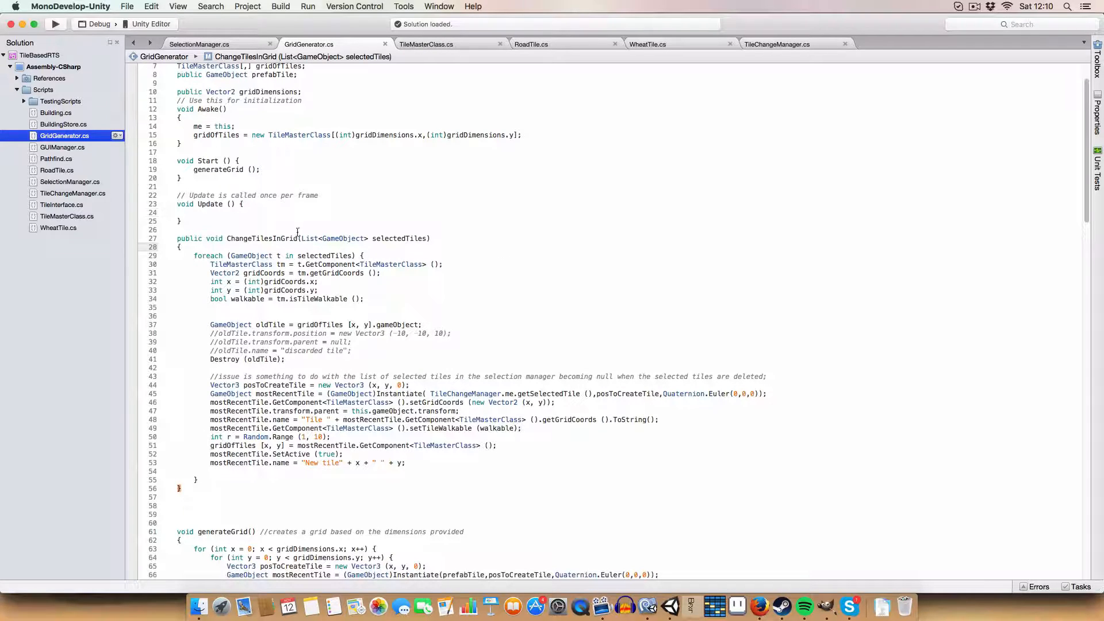
{"action": "double_click", "coordinate": [262, 238]}
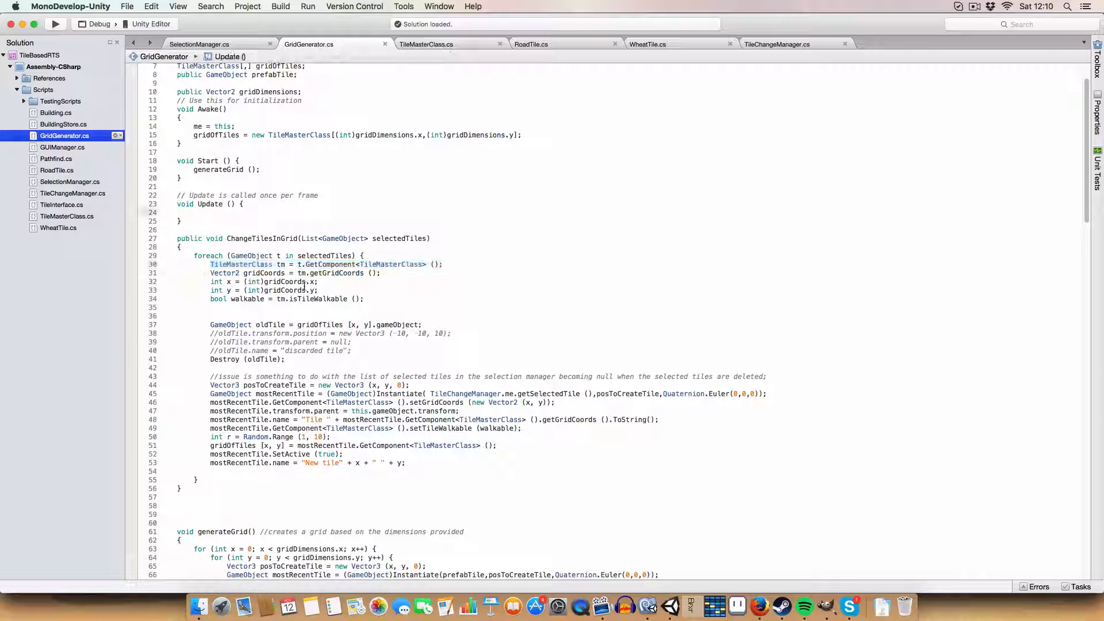
{"action": "left_click", "coordinate": [319, 282]}
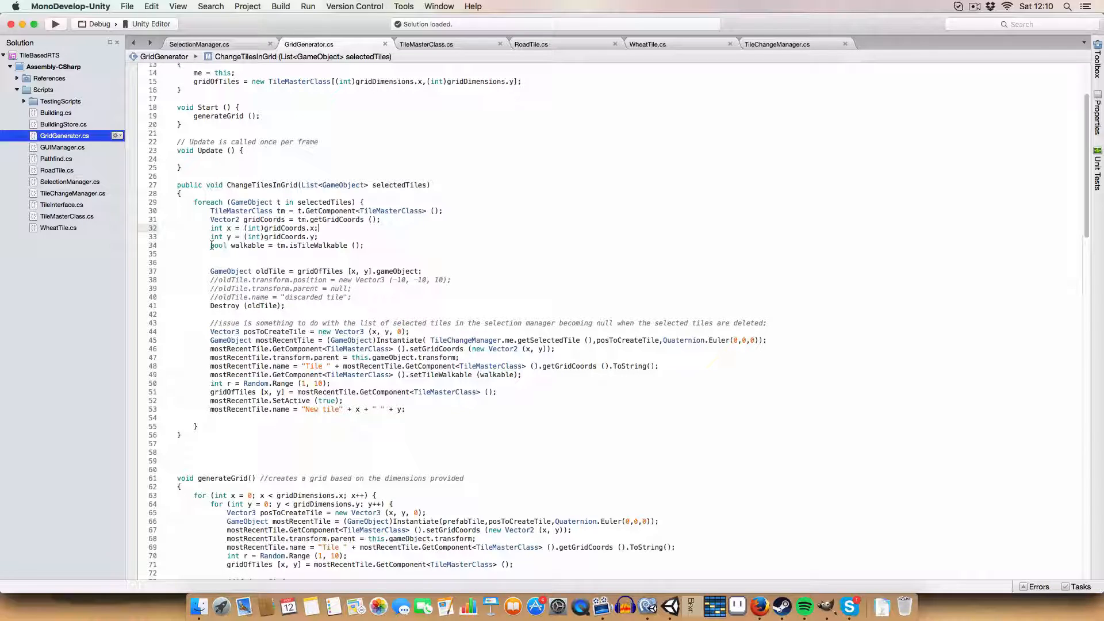
{"action": "triple_click", "coordinate": [285, 245]}
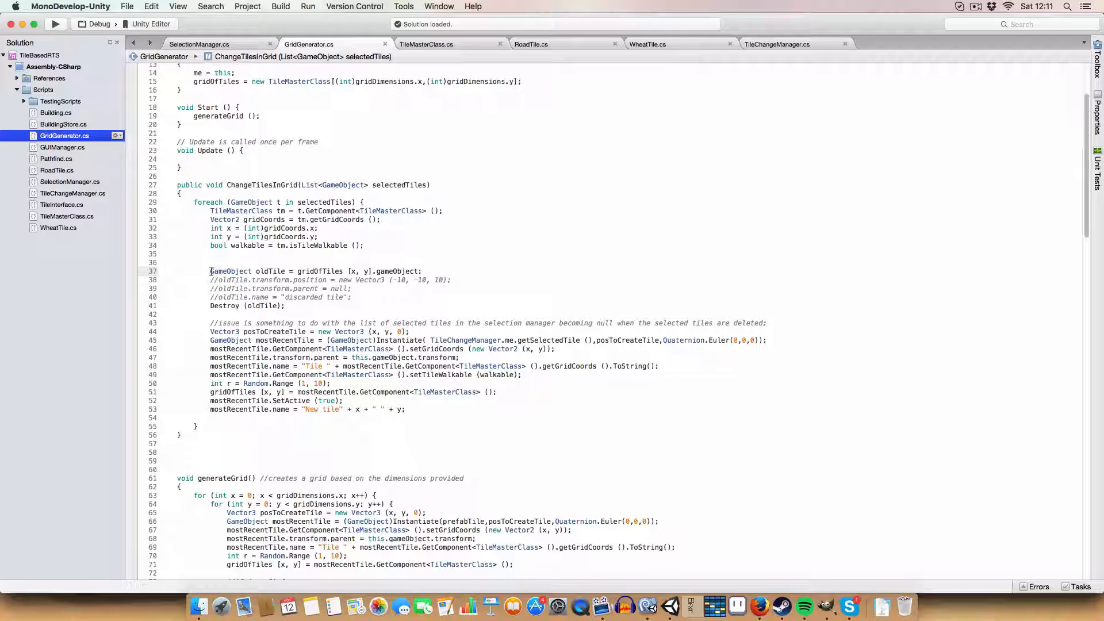
{"action": "left_click_drag", "start_coordinate": [209, 271], "coordinate": [450, 279]}
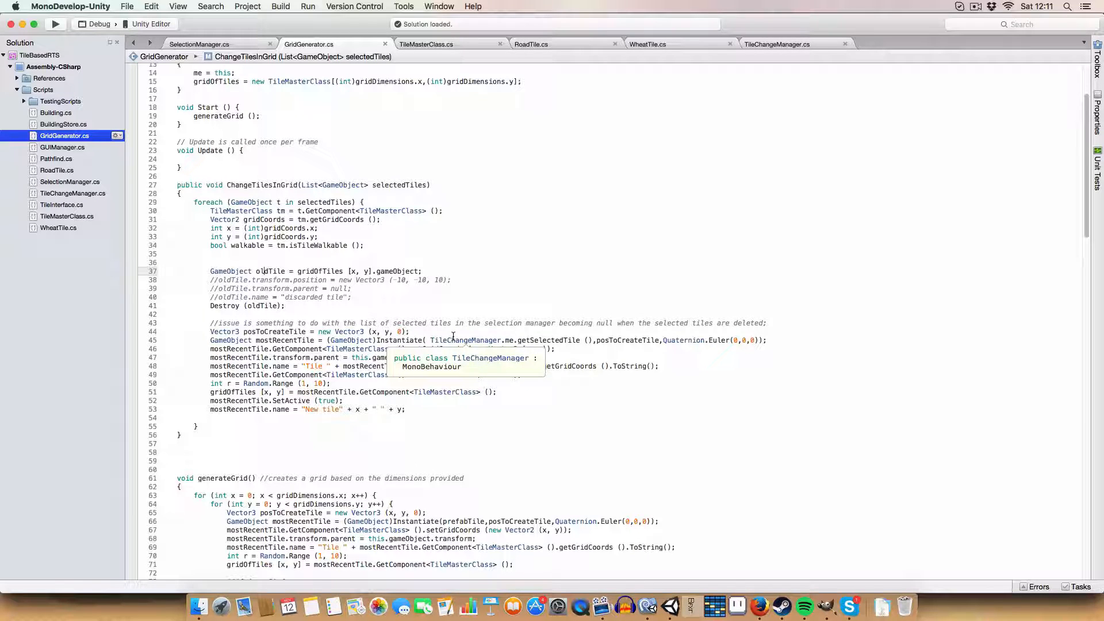
{"action": "mouse_move", "coordinate": [431, 319]}
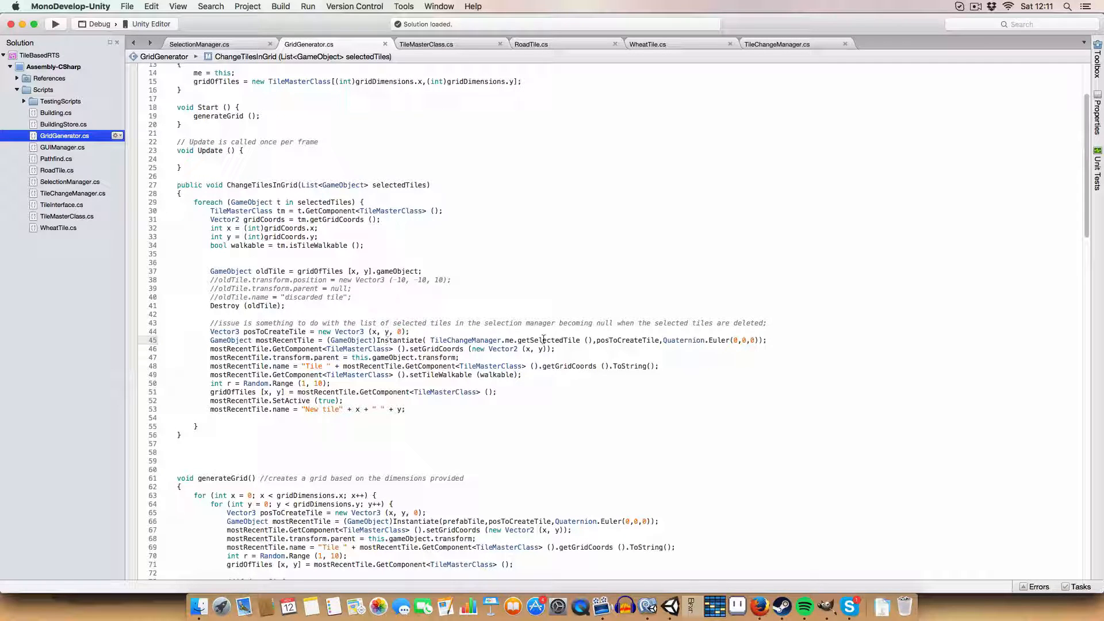
{"action": "double_click", "coordinate": [462, 341]}
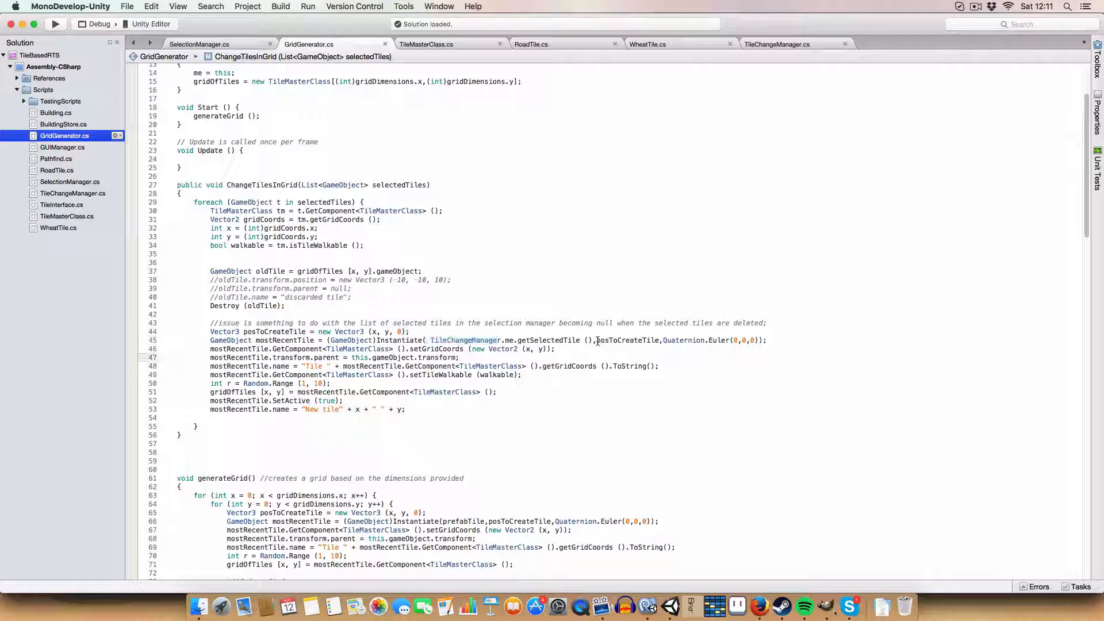
{"action": "double_click", "coordinate": [625, 340]}
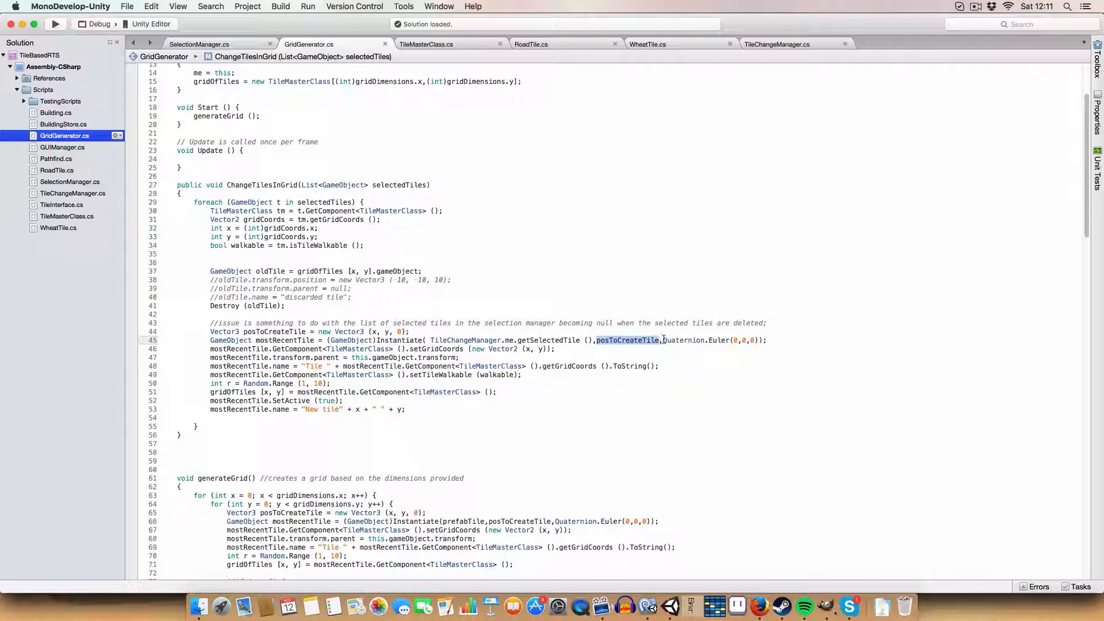
{"action": "left_click", "coordinate": [497, 392]}
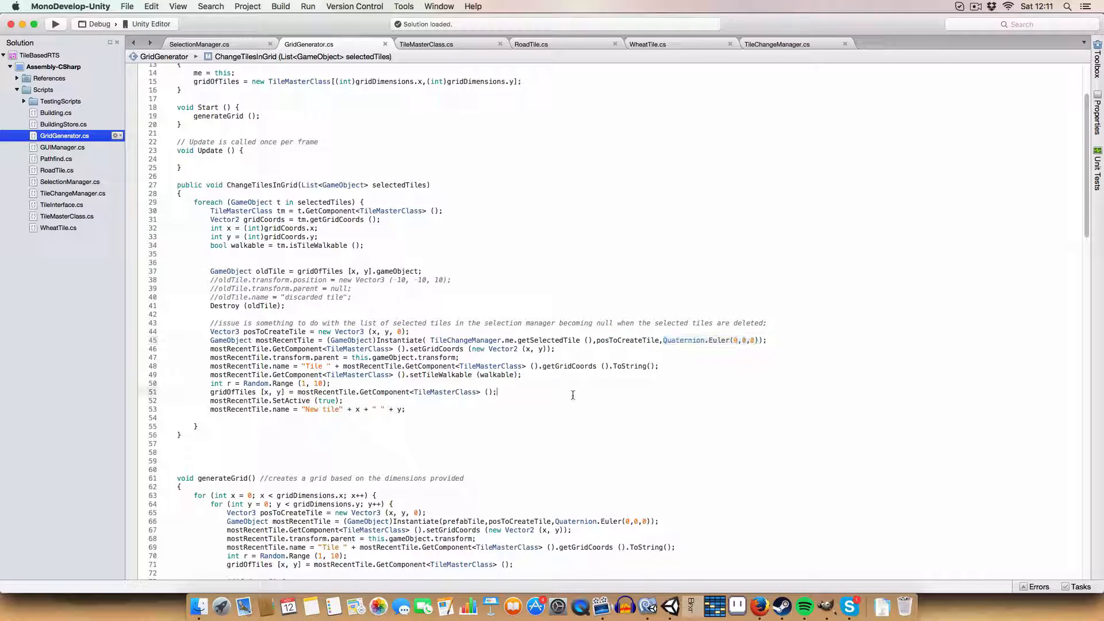
- Comment out the mostRecentTile.name line and remove the unused Random.Range line
{"action": "double_click", "coordinate": [292, 341]}
{"action": "type", "text": "//"}
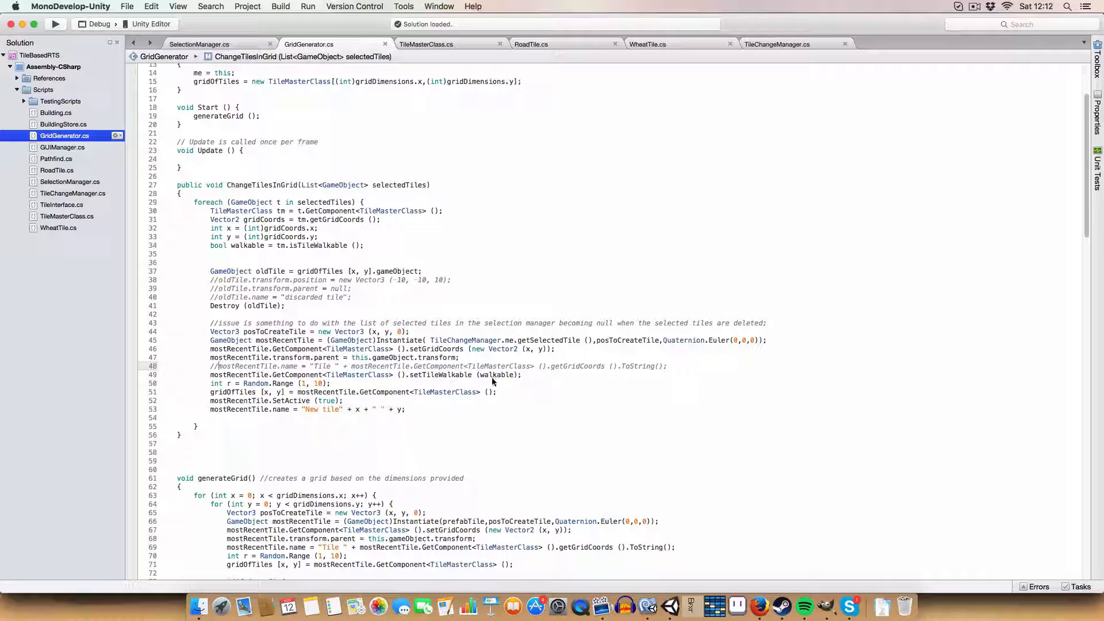
{"action": "mouse_move", "coordinate": [341, 249]}
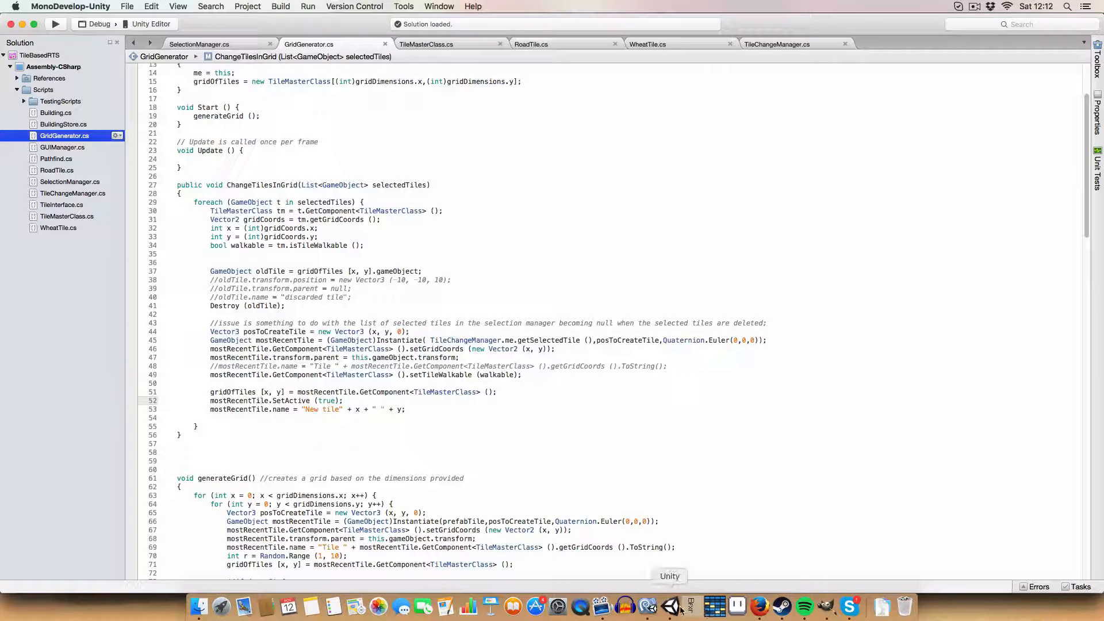
- Inspect the WheatTile and RoadTile objects in the Unity Hierarchy
{"action": "left_click", "coordinate": [647, 606]}
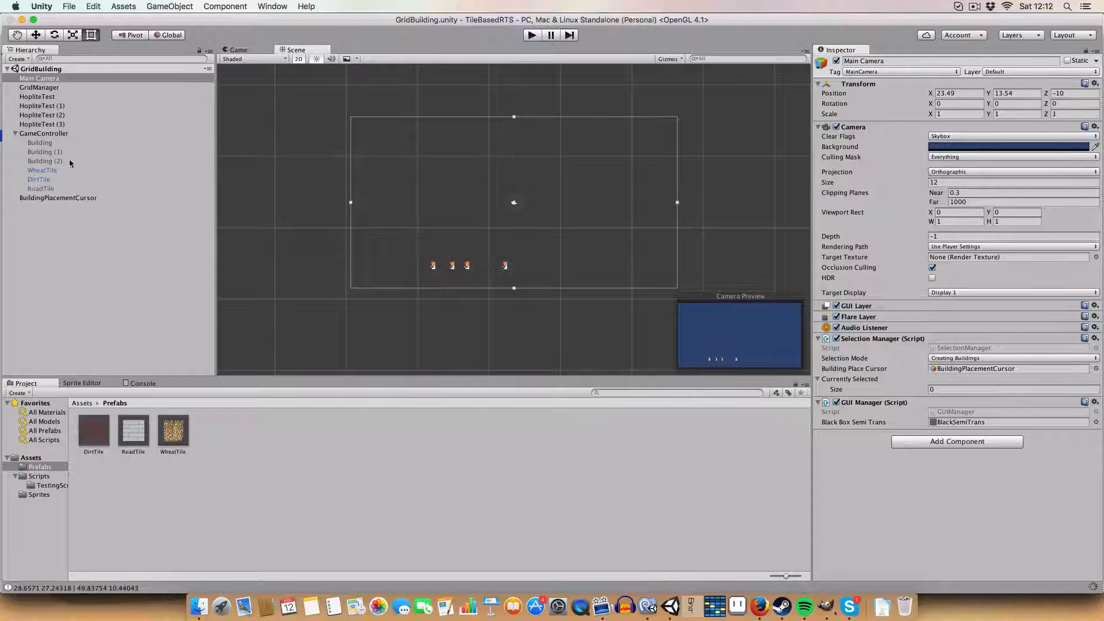
{"action": "left_click", "coordinate": [42, 170]}
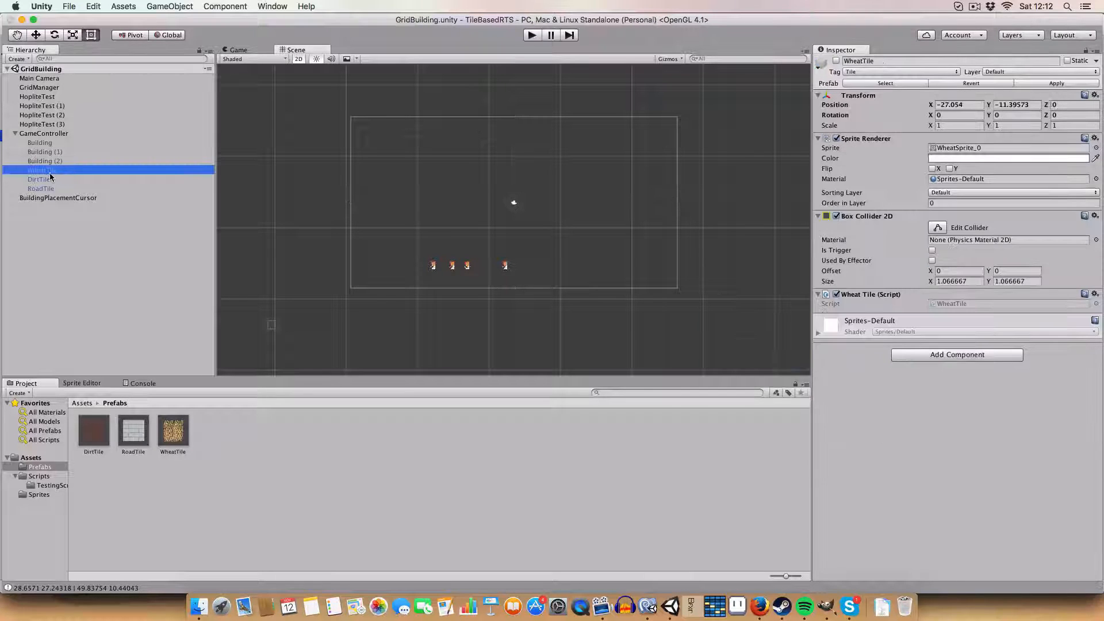
{"action": "left_click", "coordinate": [40, 187]}
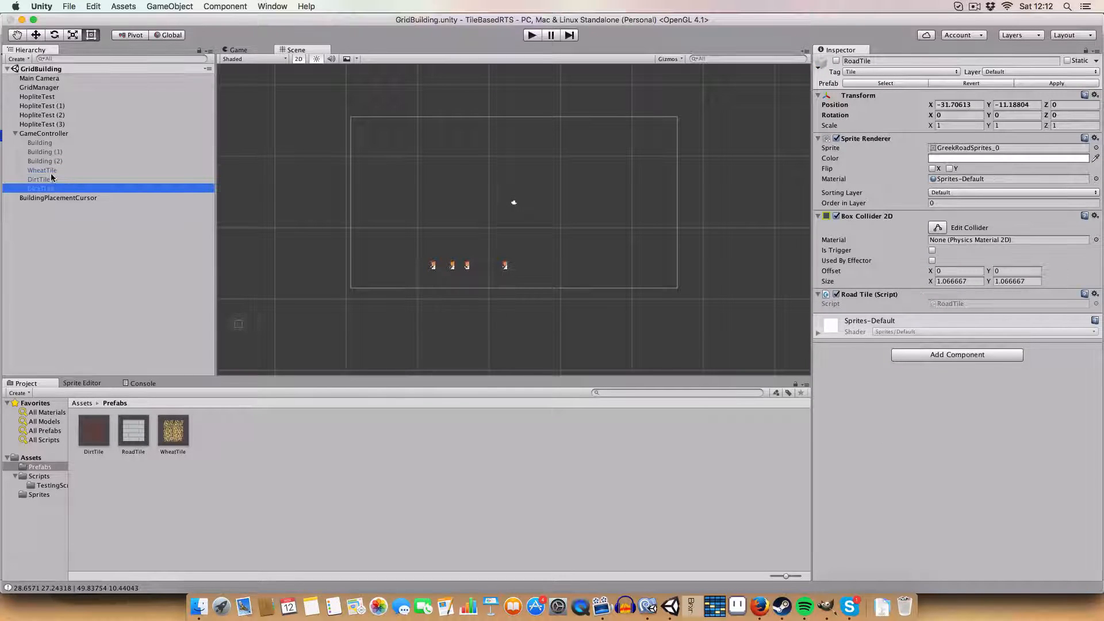
- Review generateGrid in GridGenerator.cs before returning to the GridBuilding scene
{"action": "left_click", "coordinate": [39, 179]}
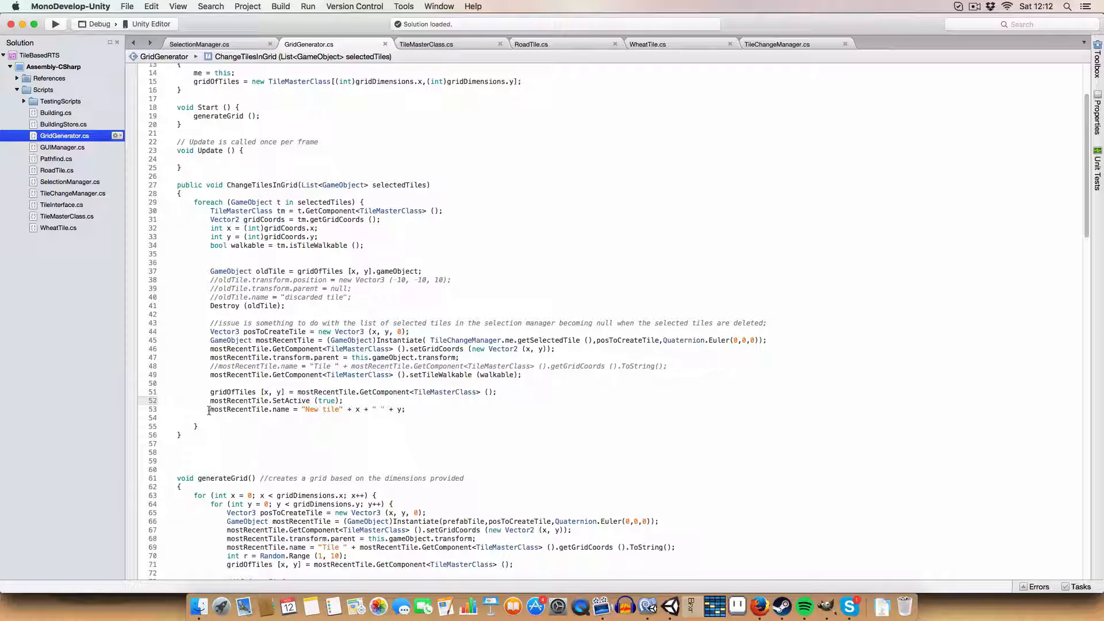
{"action": "triple_click", "coordinate": [306, 409]}
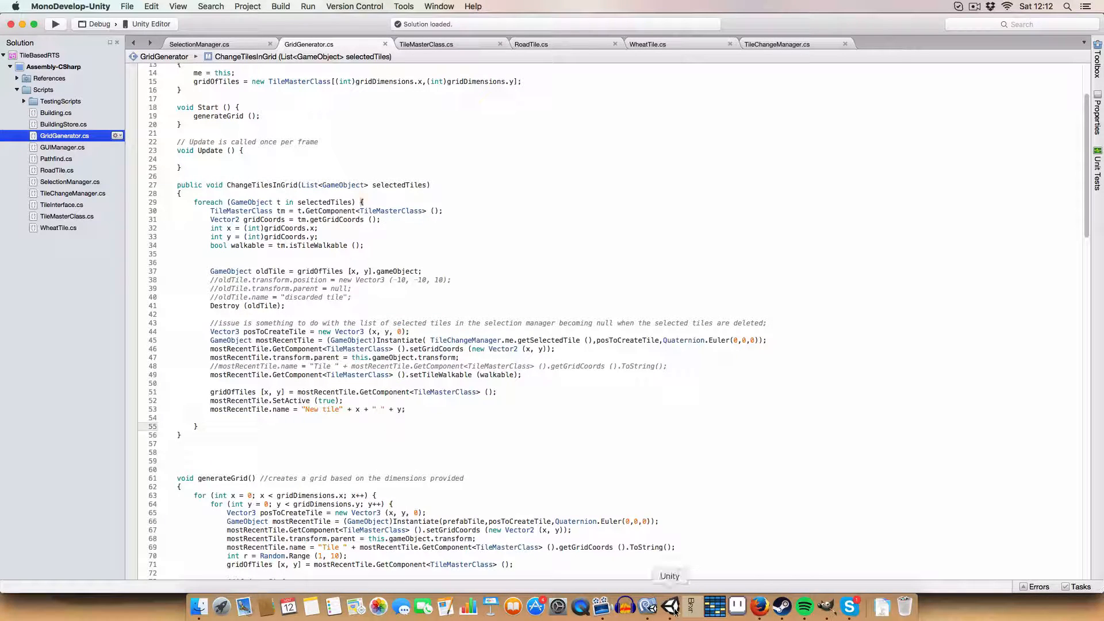
{"action": "scroll", "scroll_direction": "down", "scroll_amount": 3}
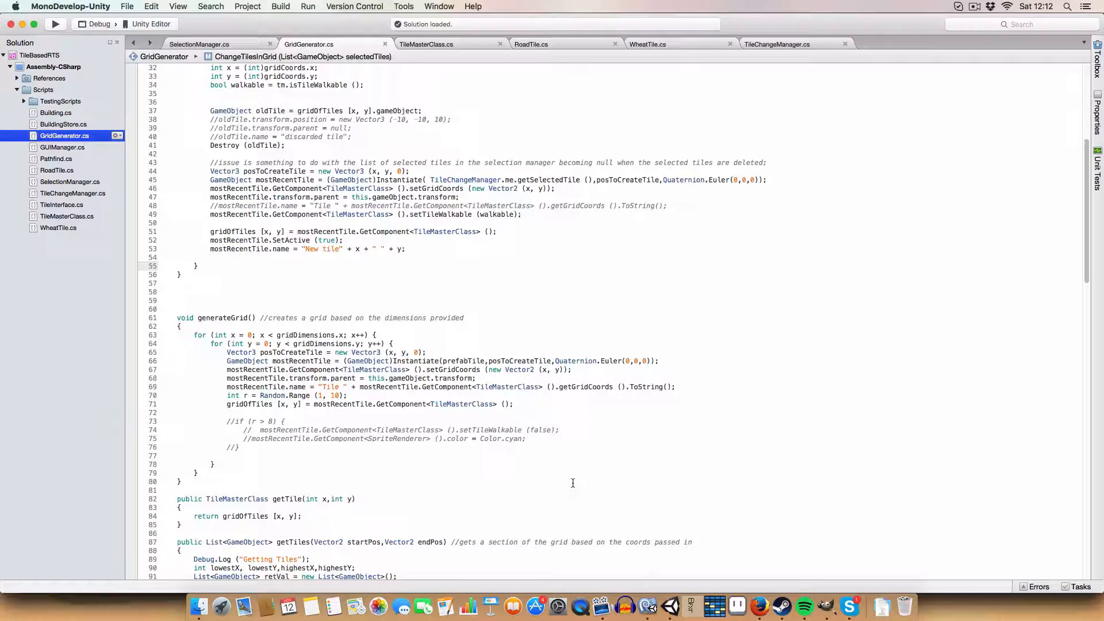
{"action": "scroll", "scroll_direction": "down", "scroll_amount": 3}
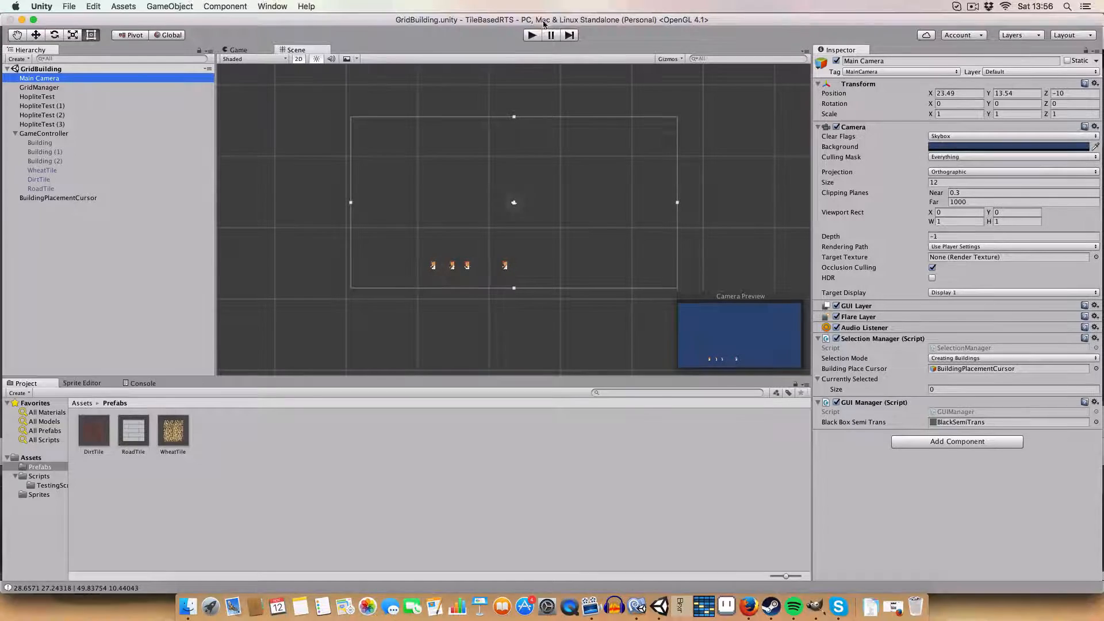
- Run the game and replace selected tiles so road strips cut through wheat fields
{"action": "left_click", "coordinate": [533, 35]}
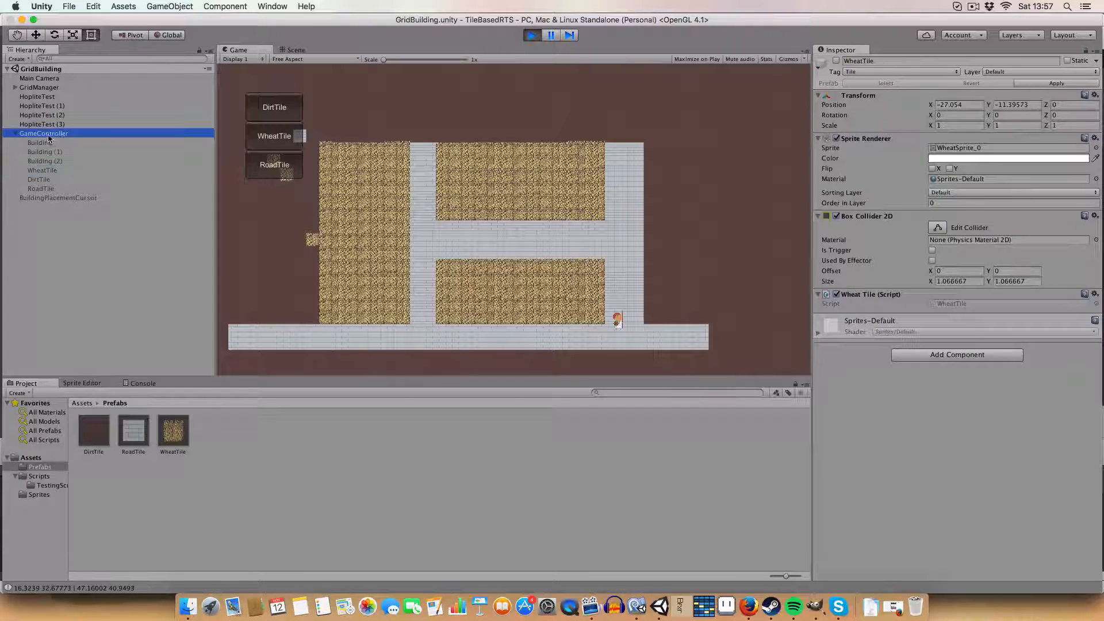
{"action": "left_click", "coordinate": [43, 133]}
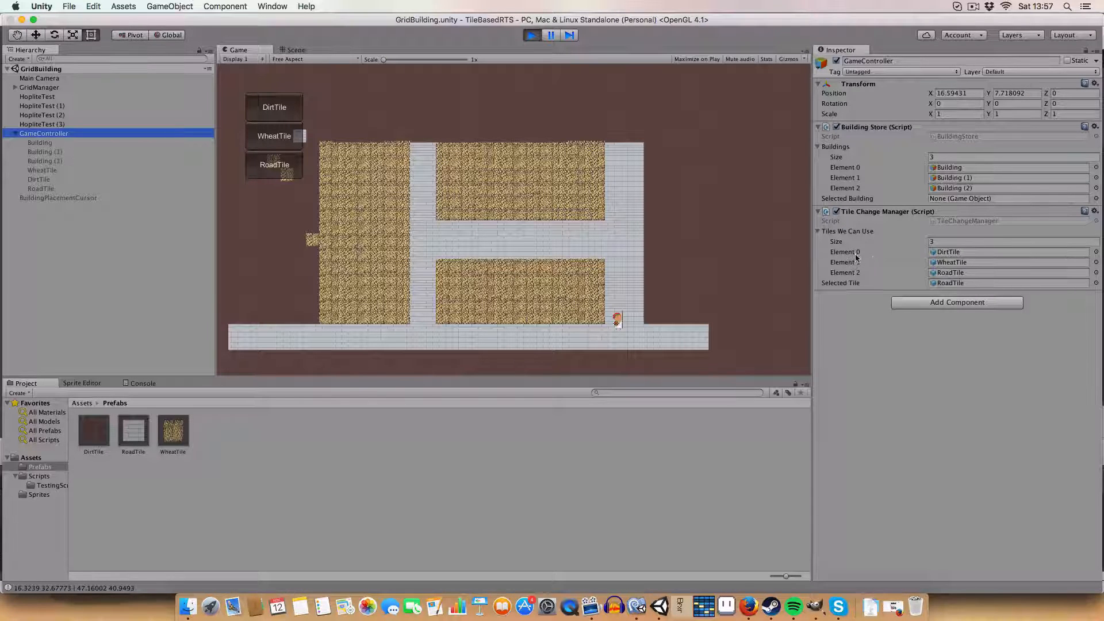
{"action": "left_click", "coordinate": [39, 179]}
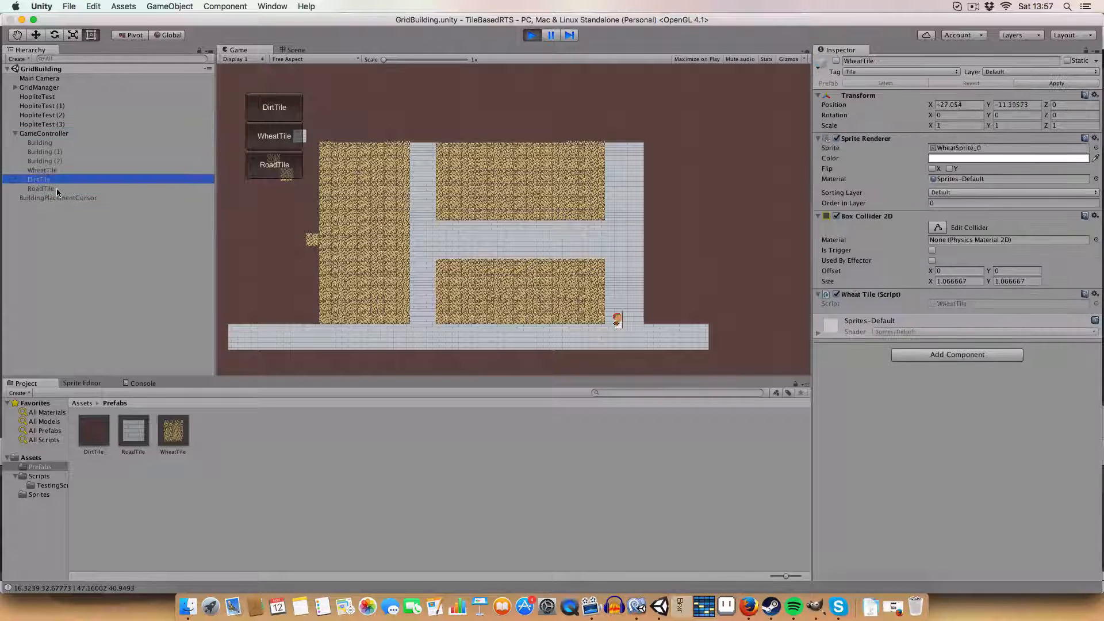
{"action": "left_click", "coordinate": [43, 170]}
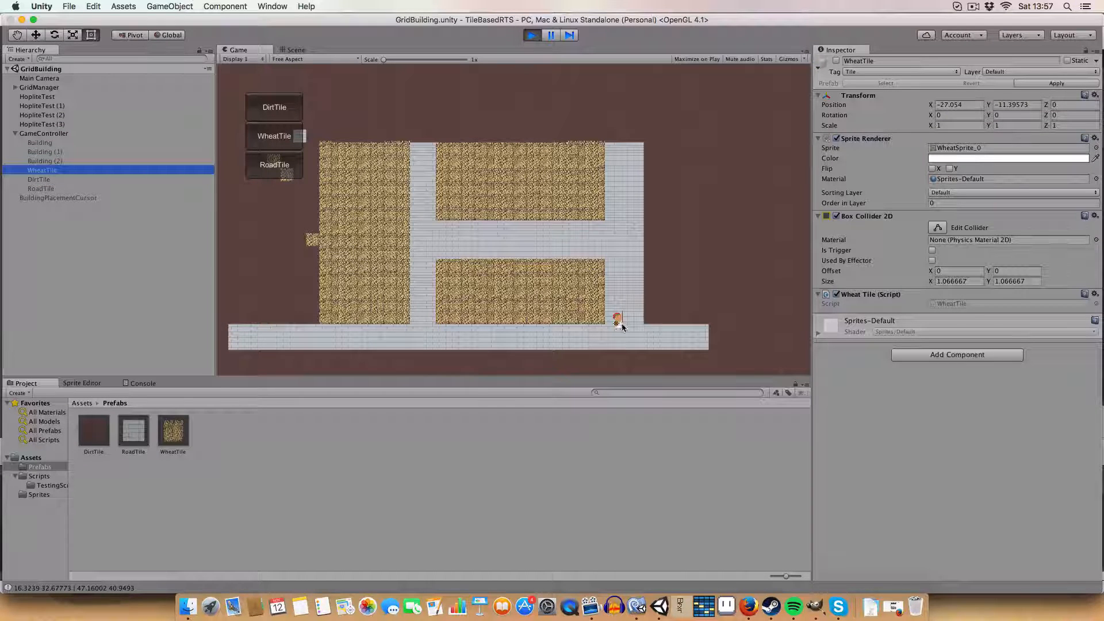